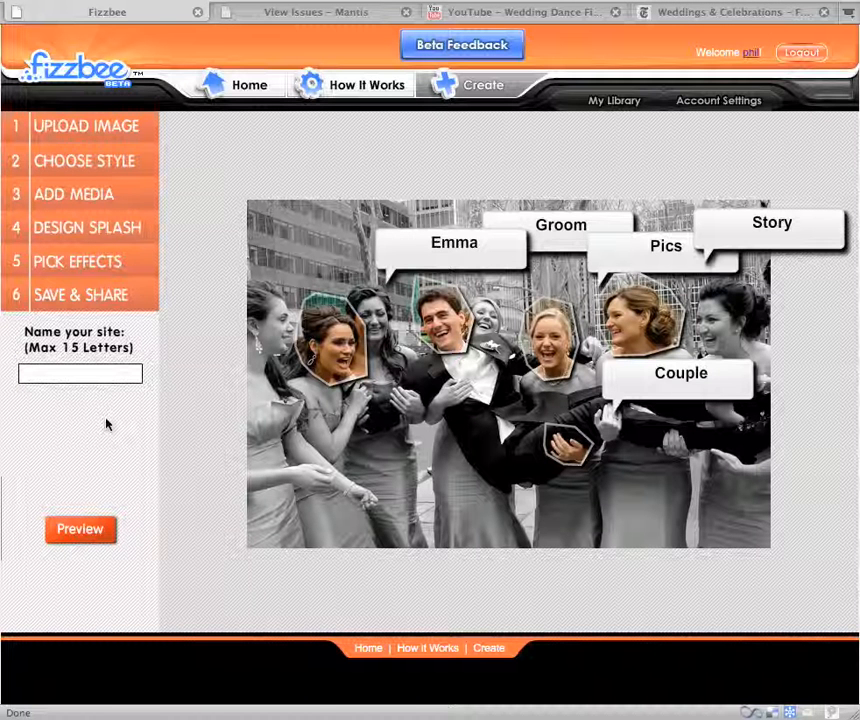
mouse_move(100, 420)
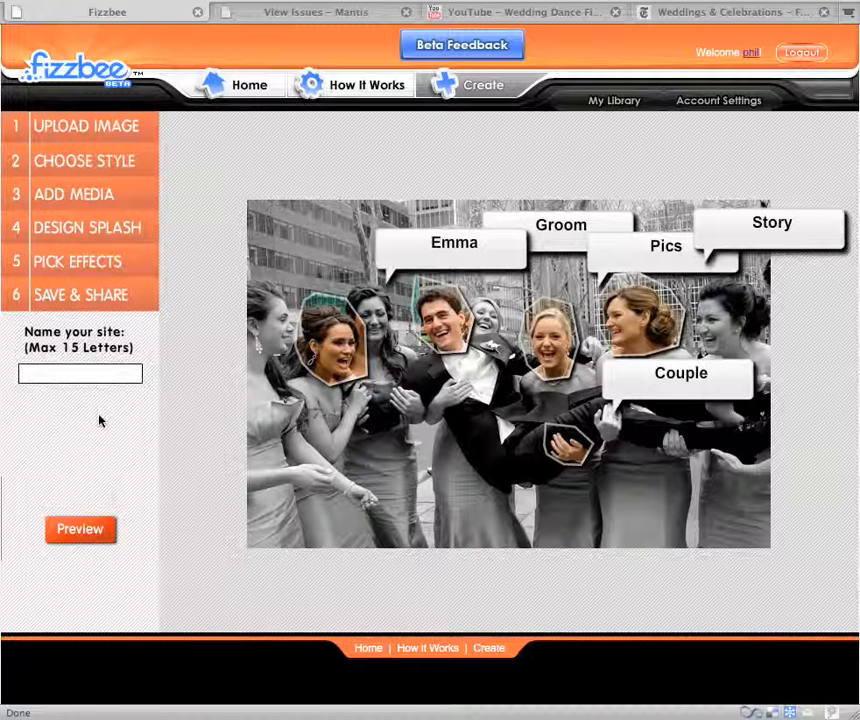
mouse_move(64, 416)
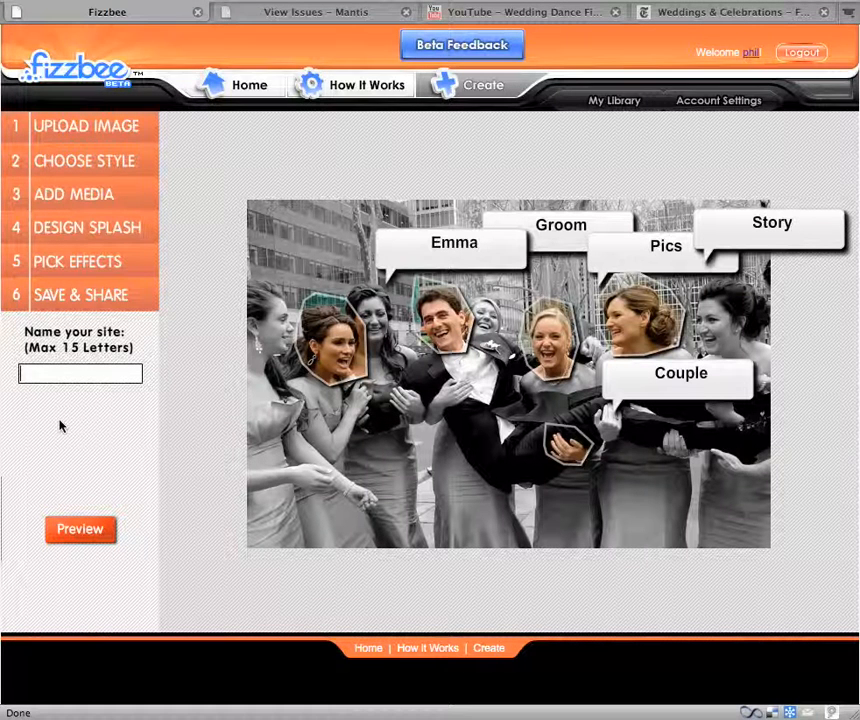
- Name the site 'NYCWedding' and save it so it appears live in the library
text(NYCWe)
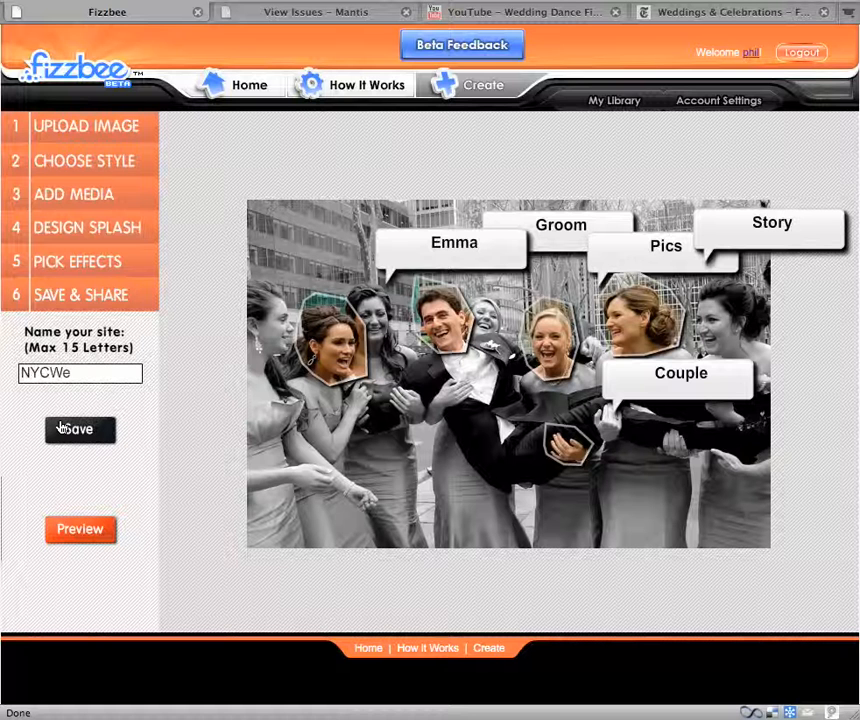
text(dding)
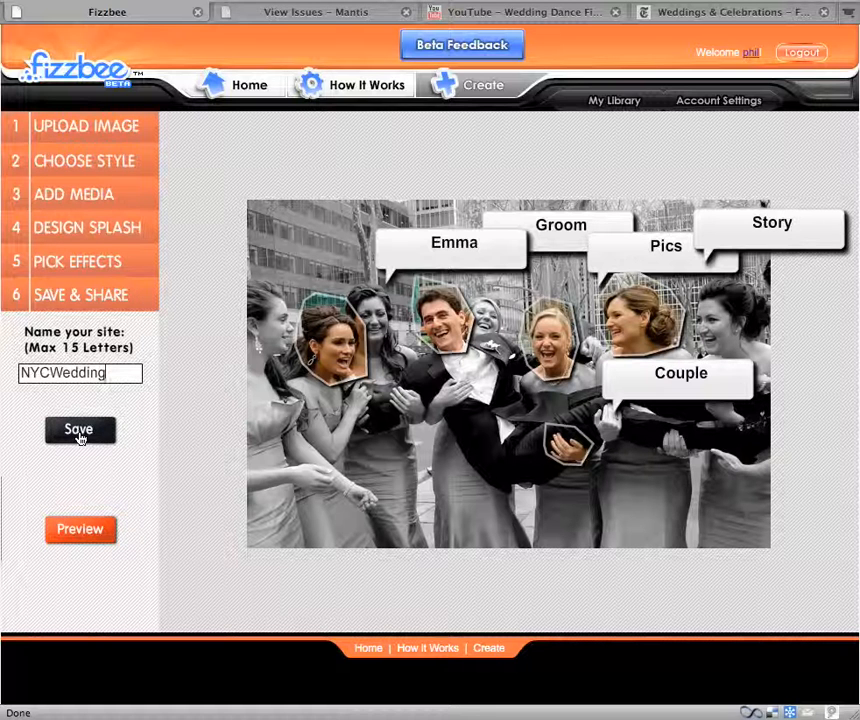
click(80, 430)
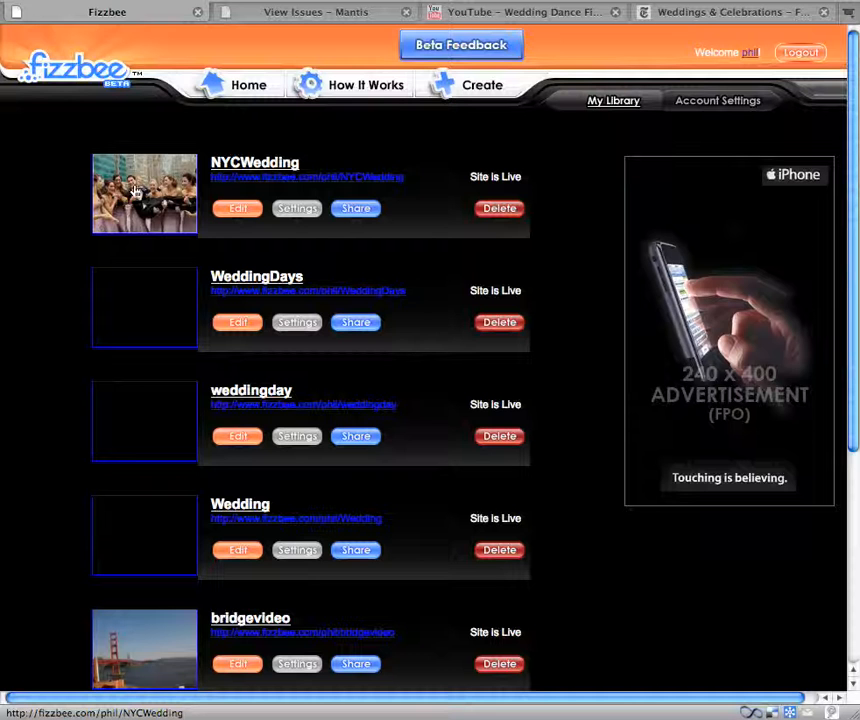
mouse_move(152, 198)
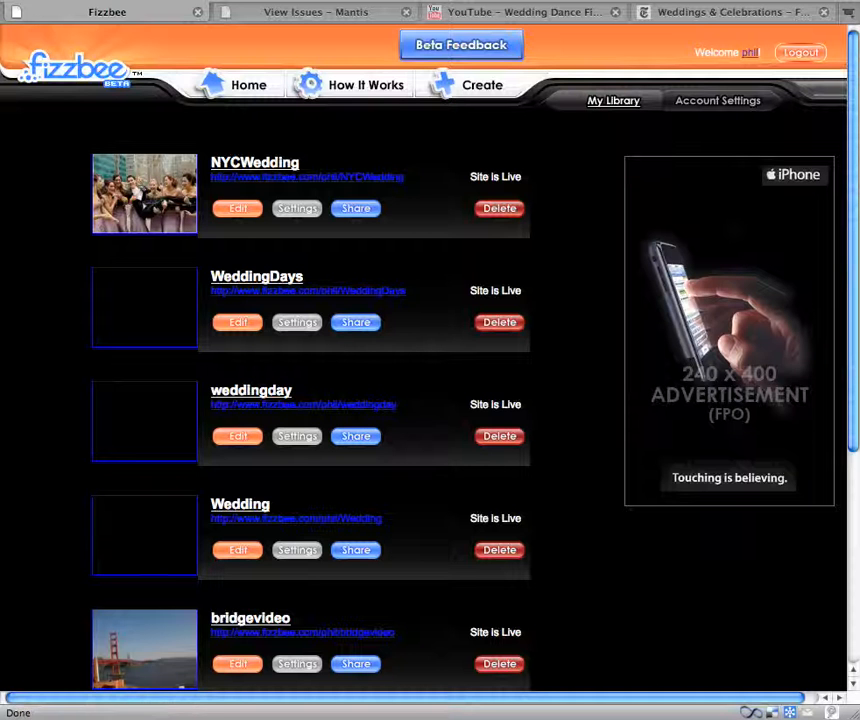
mouse_move(136, 274)
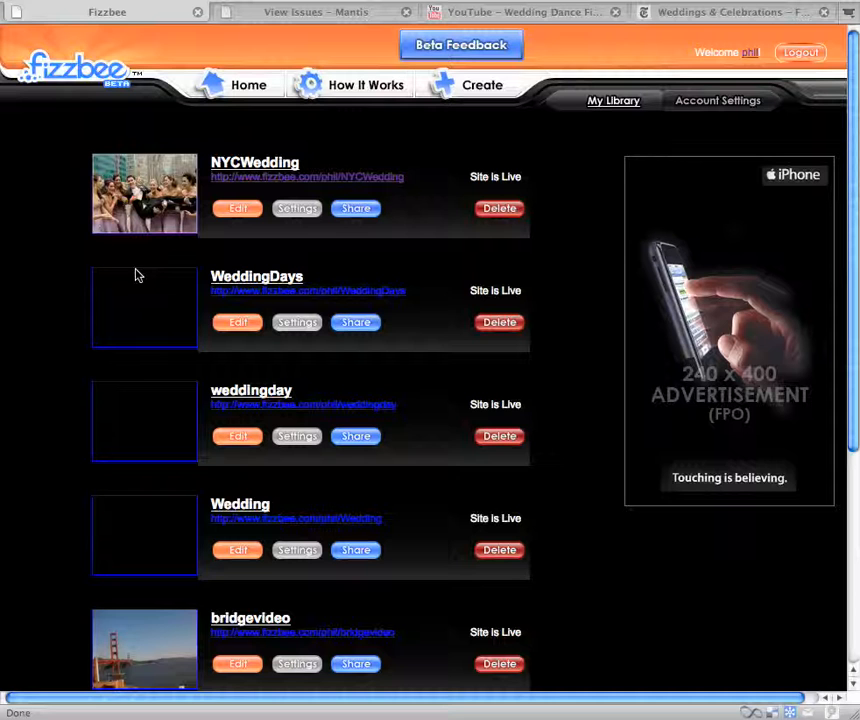
mouse_move(394, 212)
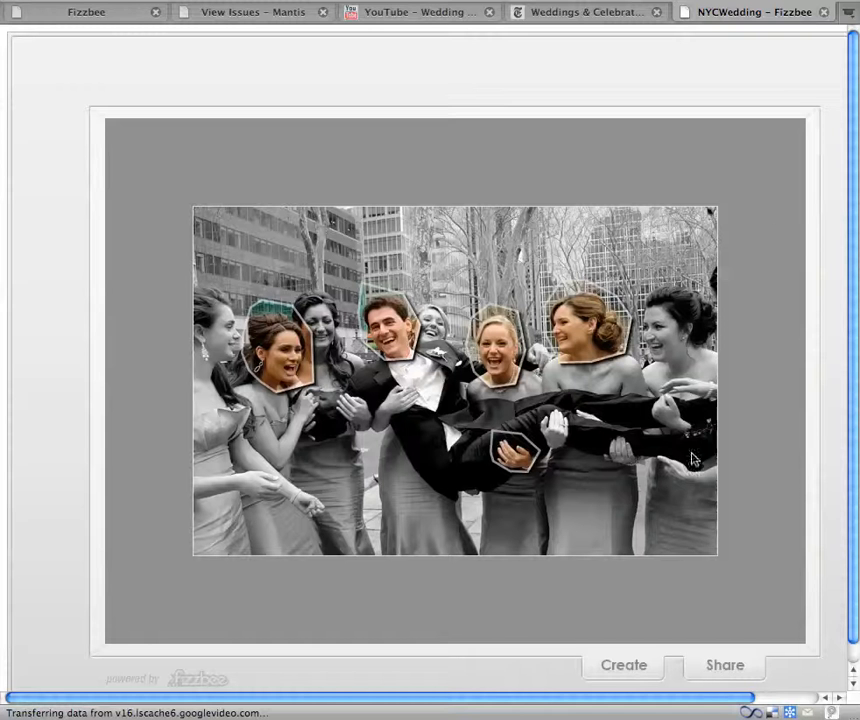
mouse_move(600, 324)
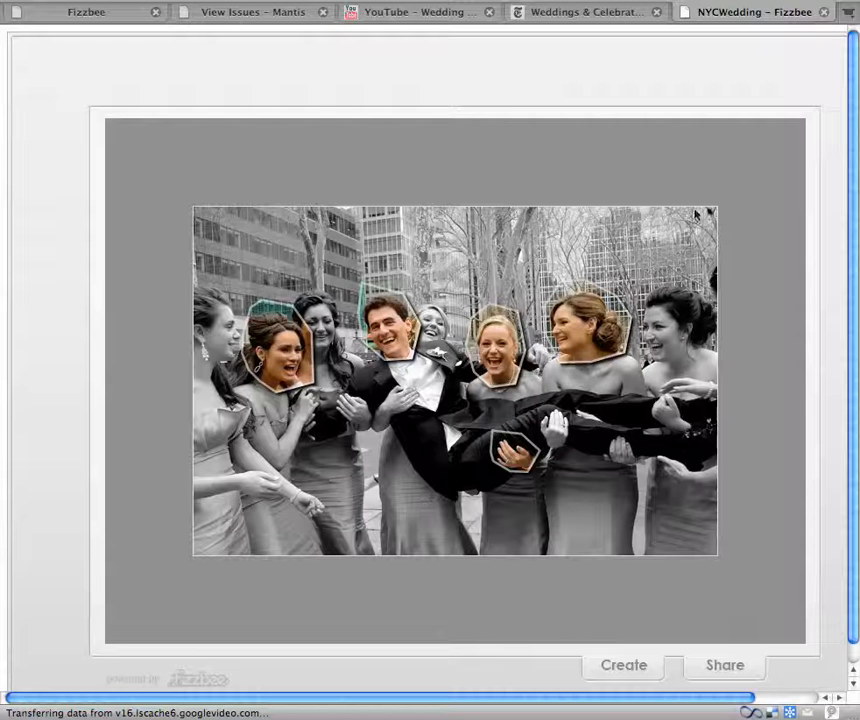
mouse_move(740, 92)
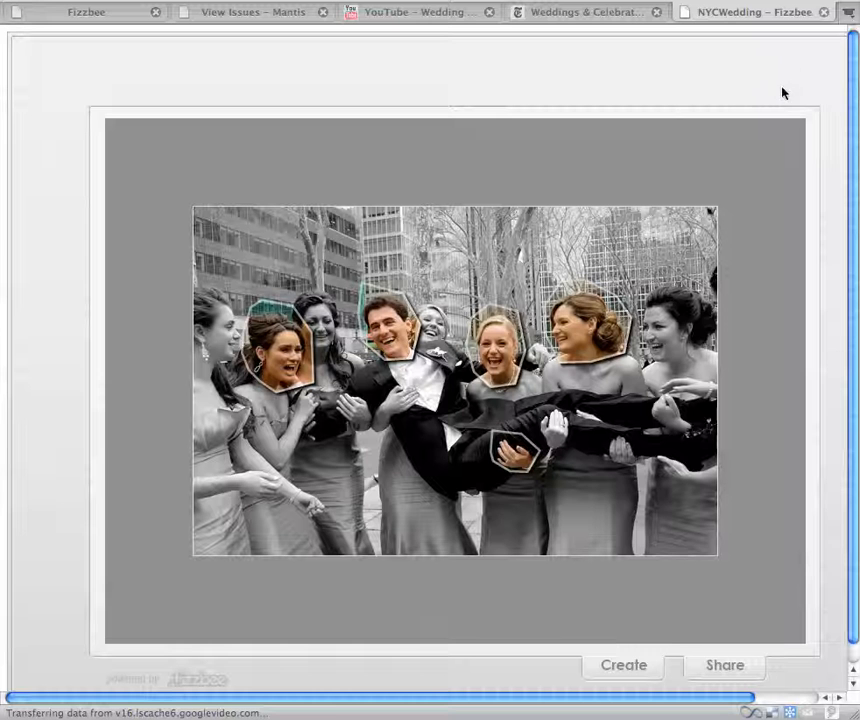
mouse_move(836, 16)
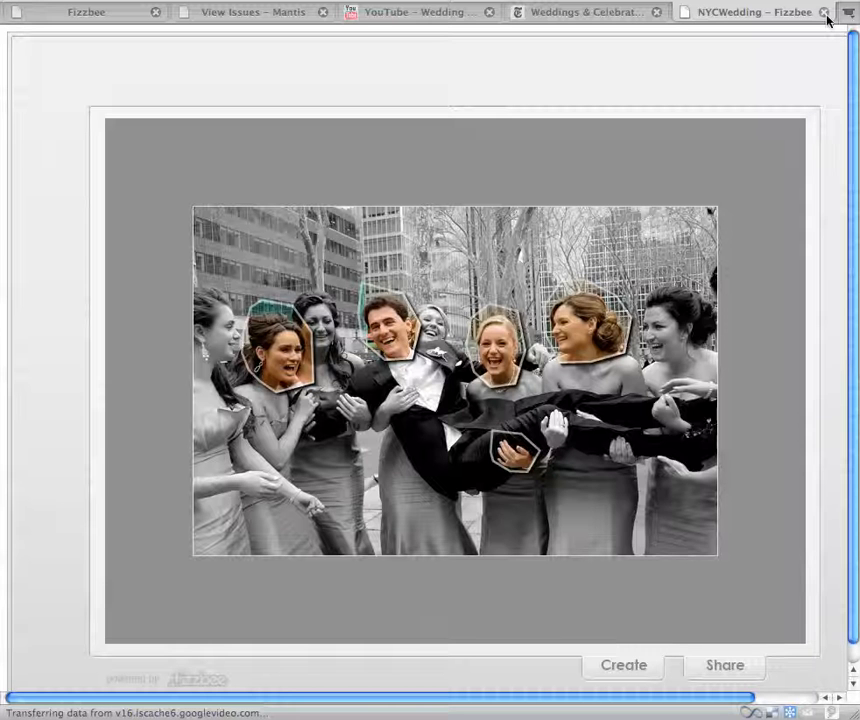